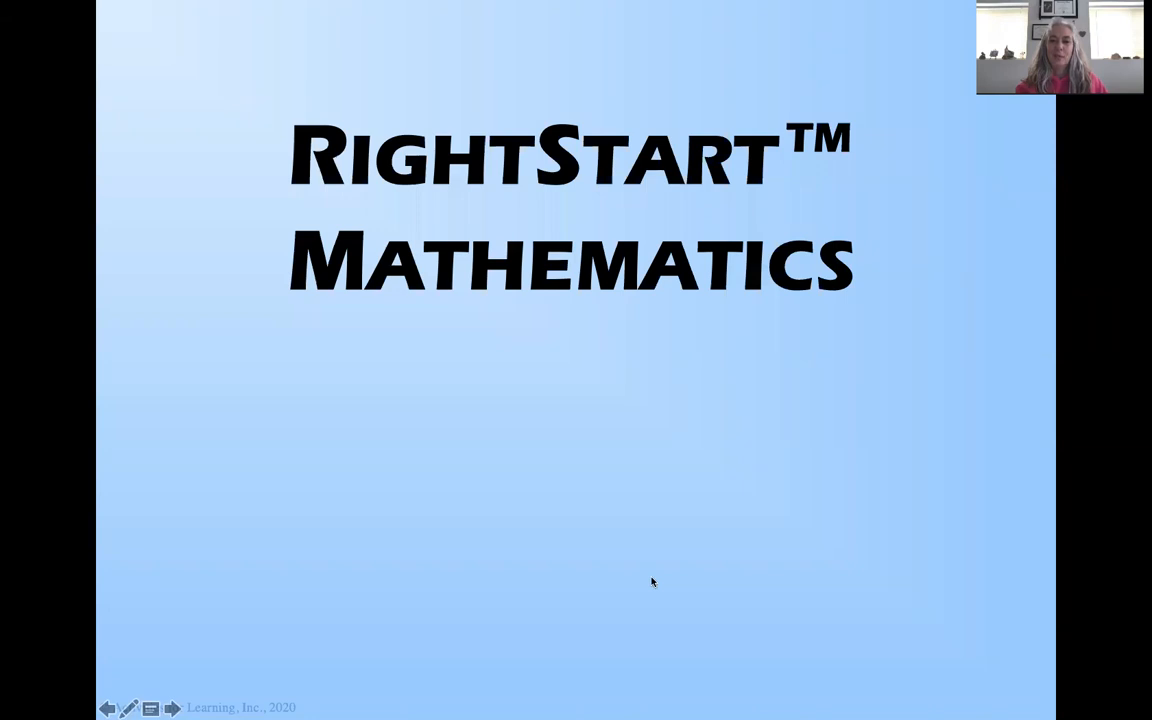
{"action": "mouse_move", "coordinate": [1096, 392]}
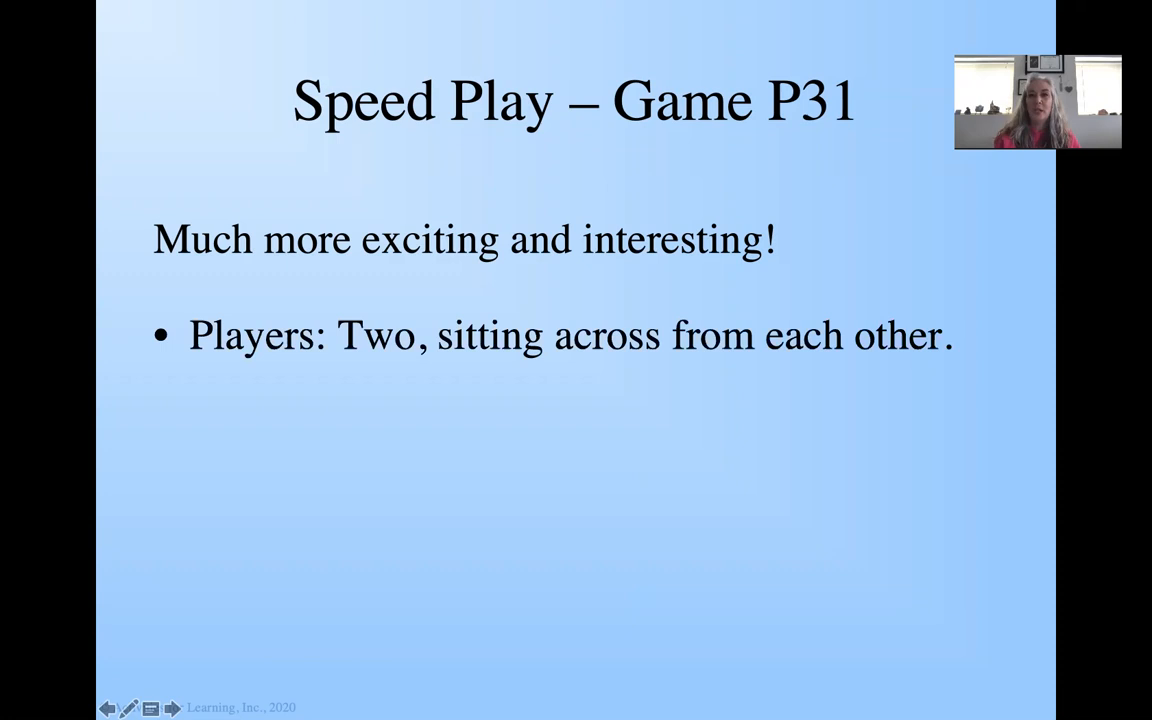
Advance to the Speed Play – Game P31 slide with its three gameplay rules
{"action": "left_click", "coordinate": [171, 708]}
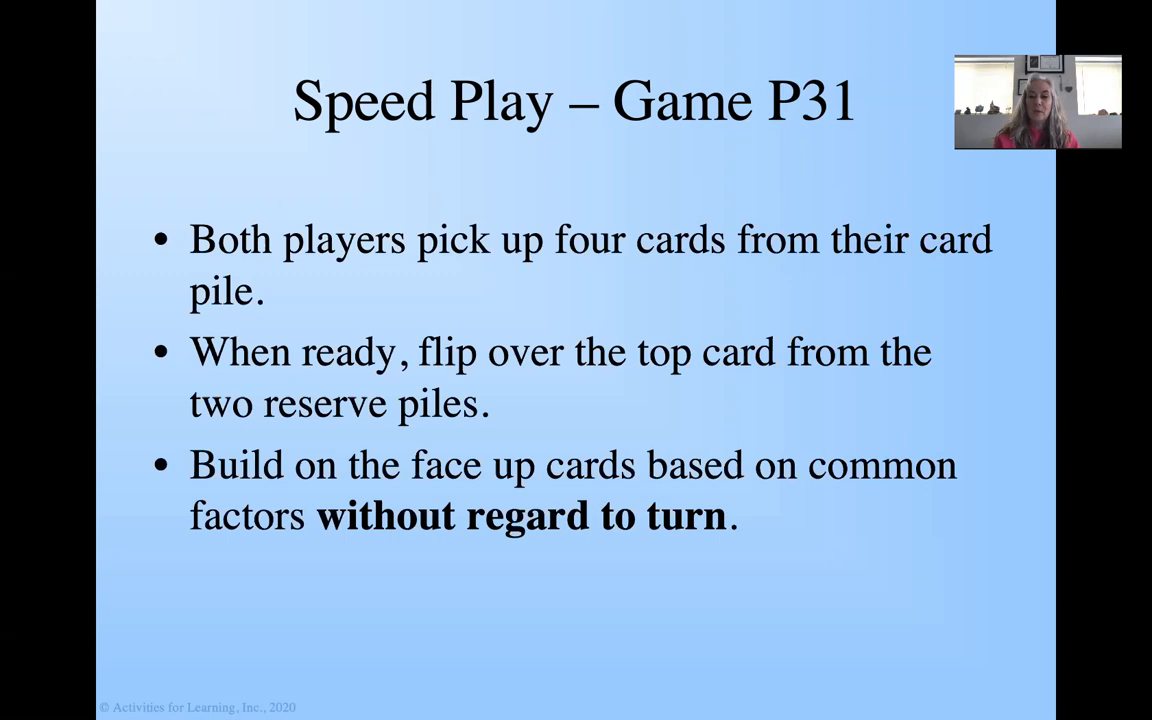